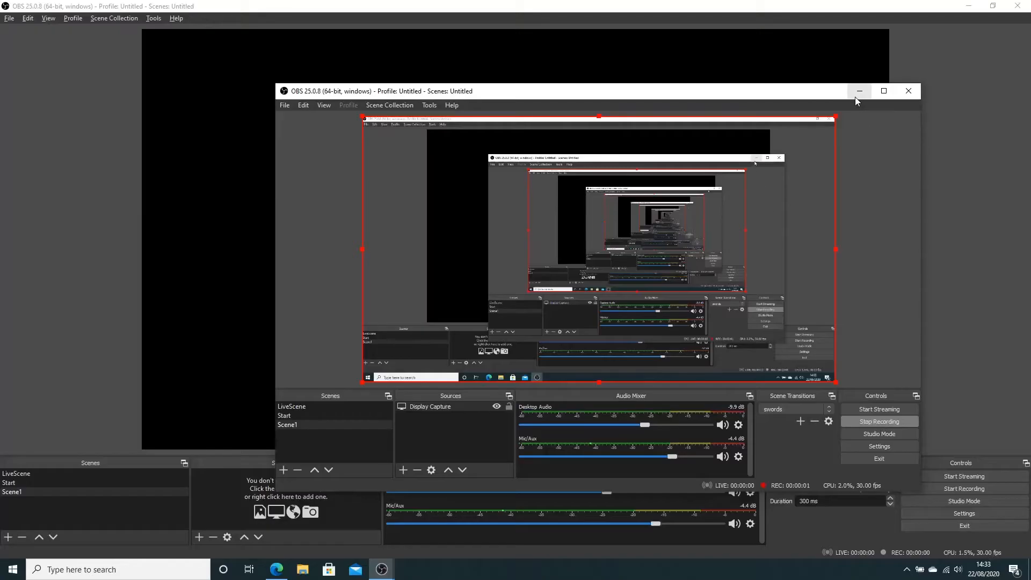
pyautogui.moveTo(859, 90)
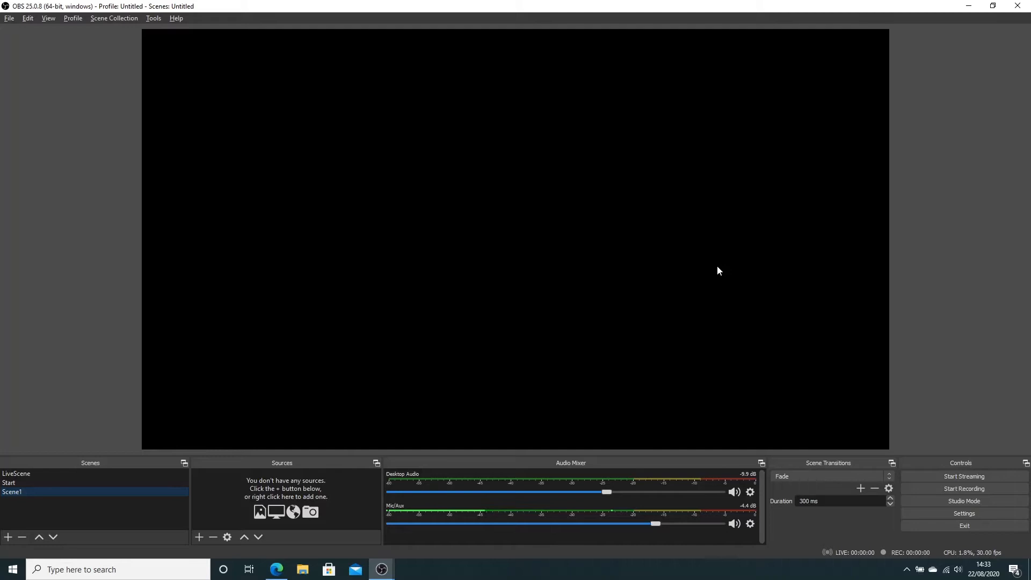
pyautogui.moveTo(581, 301)
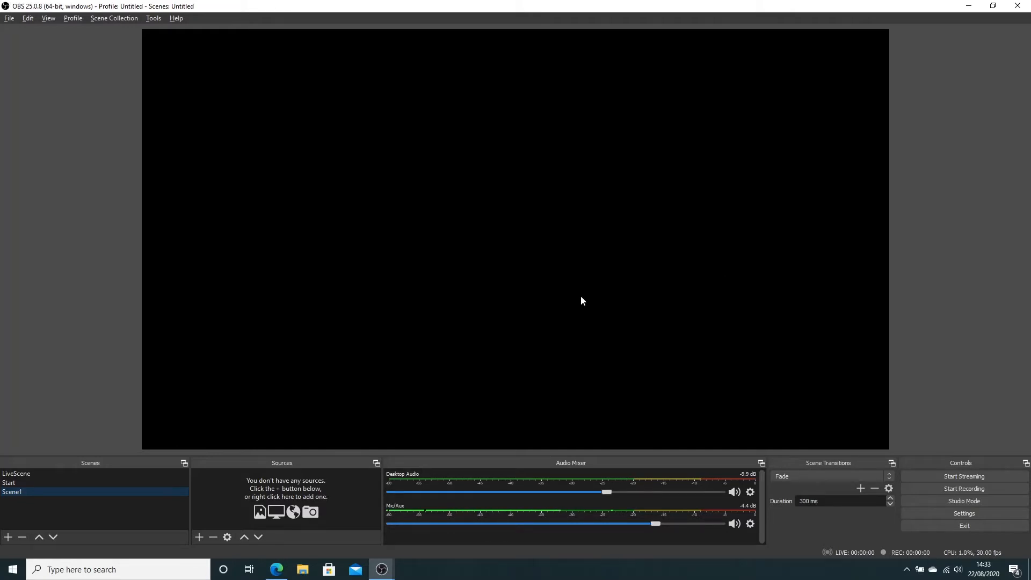
# Switch repeatedly among LiveScene, Start and Scene1 to watch the Fade transition, ending on LiveScene
pyautogui.click(9, 482)
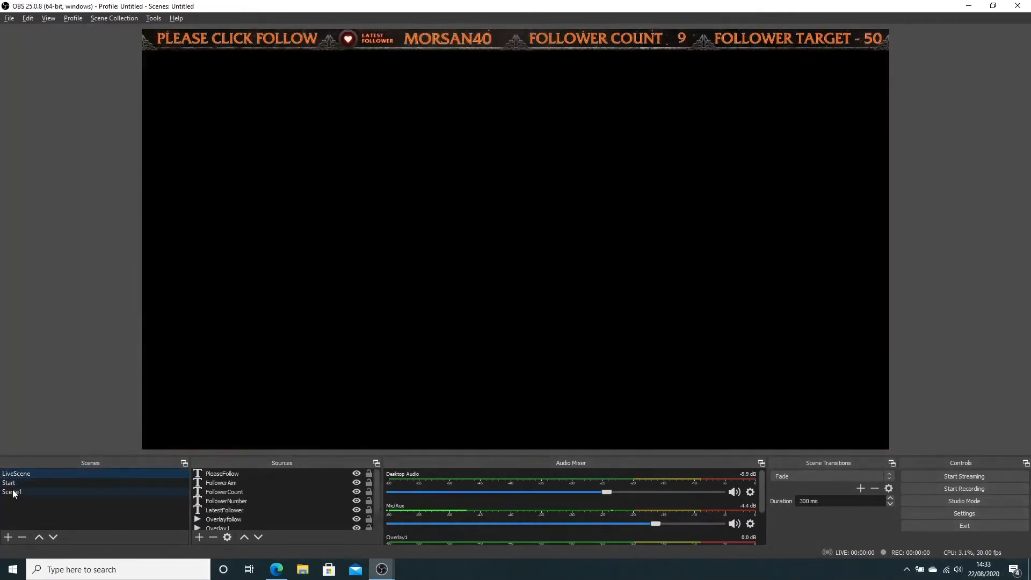
pyautogui.click(8, 482)
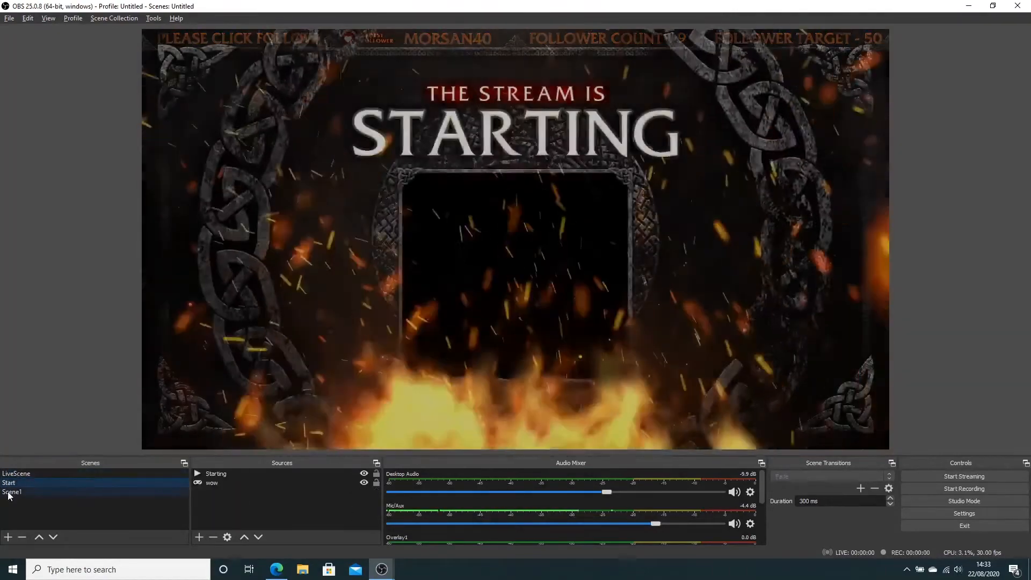
pyautogui.click(12, 492)
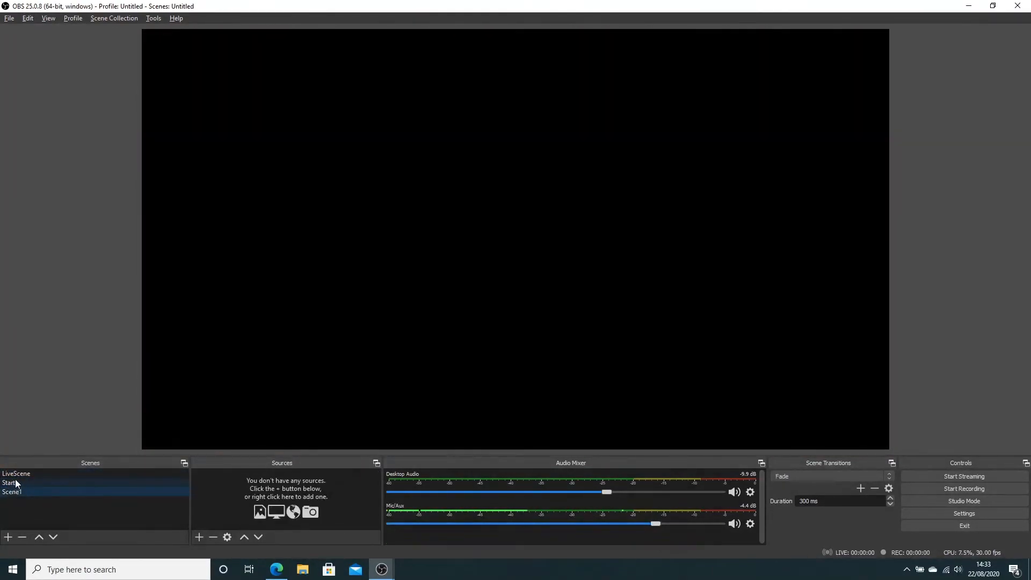
pyautogui.click(11, 491)
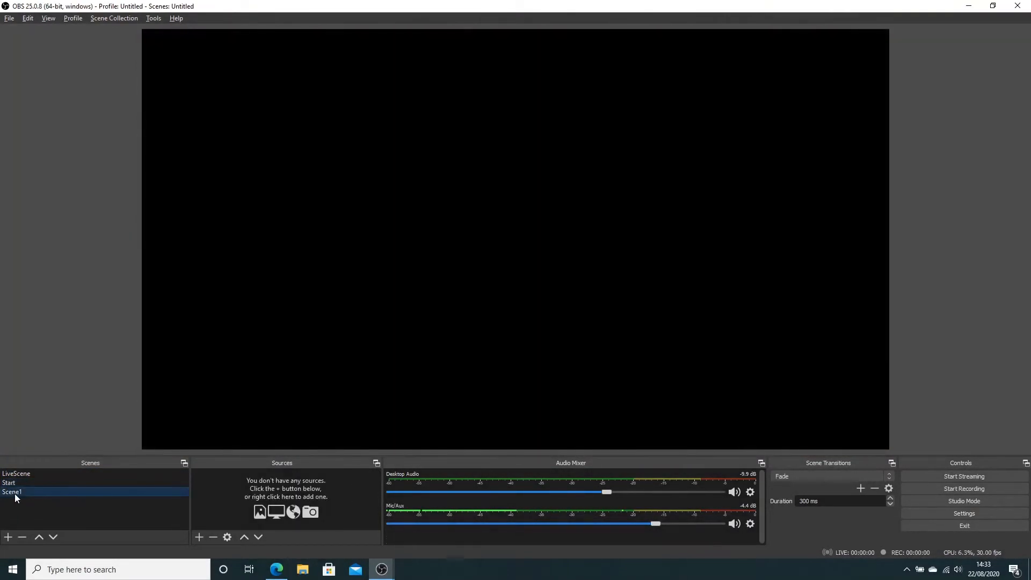
pyautogui.click(16, 474)
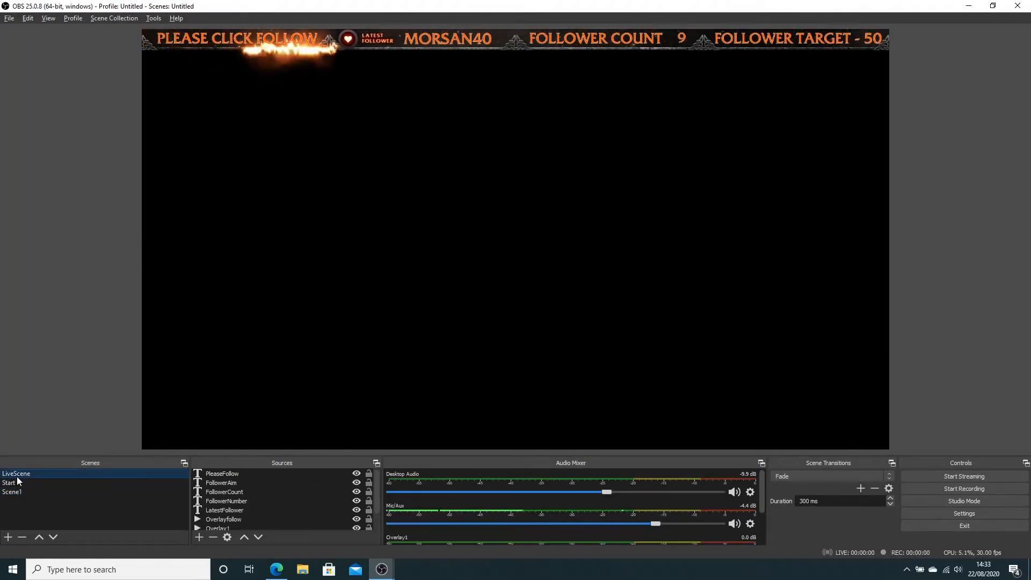
pyautogui.click(12, 492)
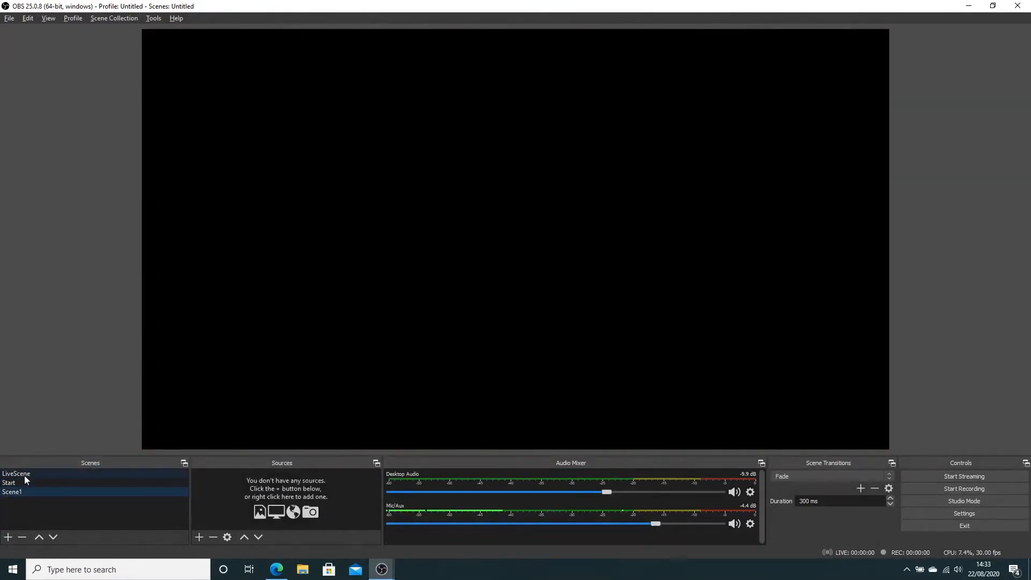
pyautogui.click(16, 474)
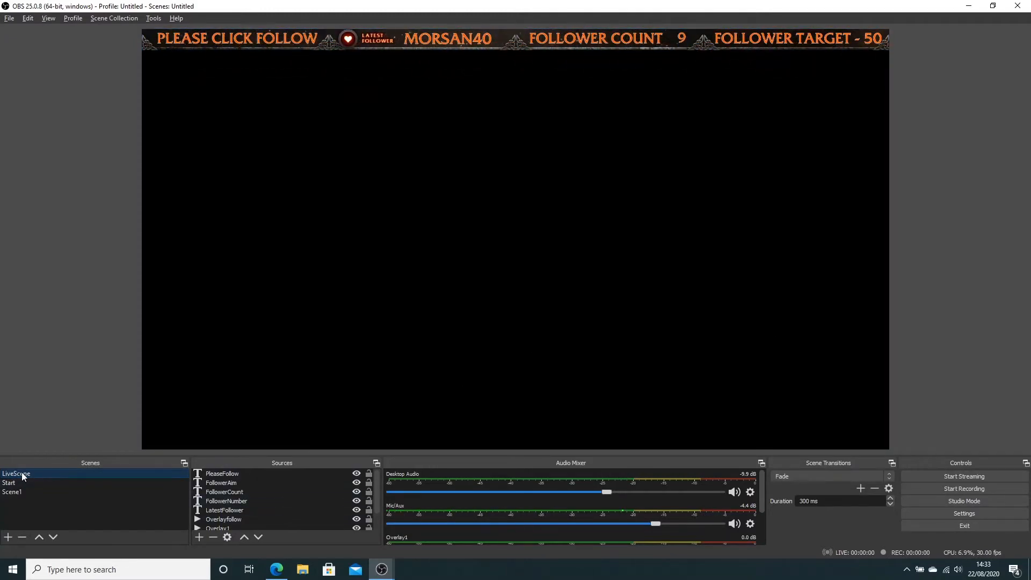
pyautogui.click(9, 483)
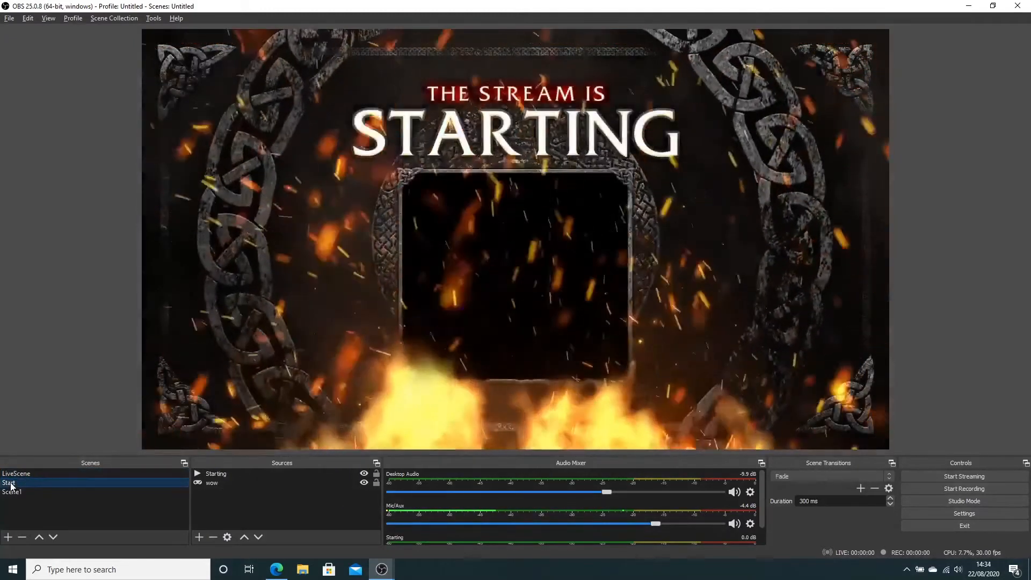
pyautogui.click(11, 492)
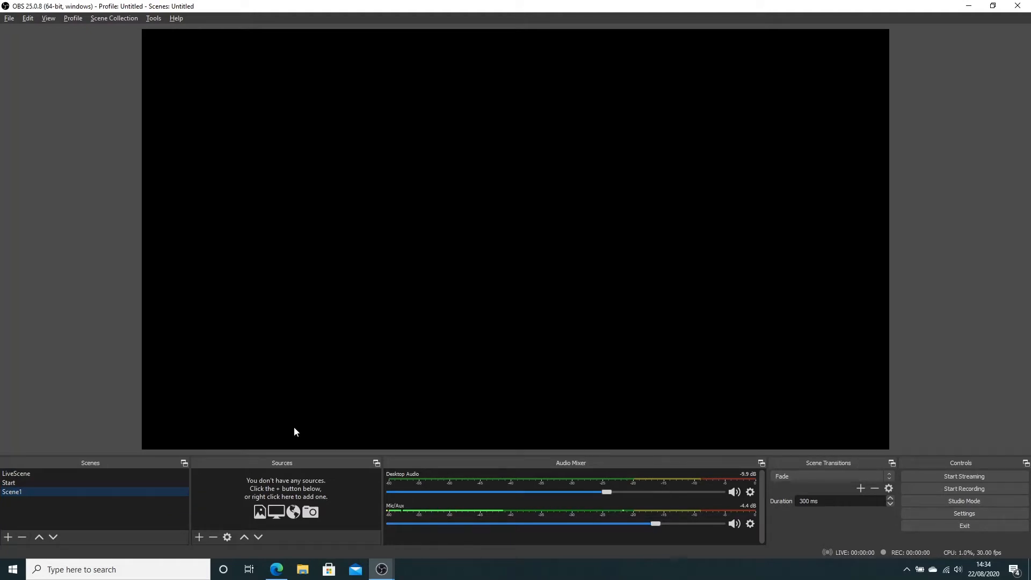
pyautogui.click(8, 482)
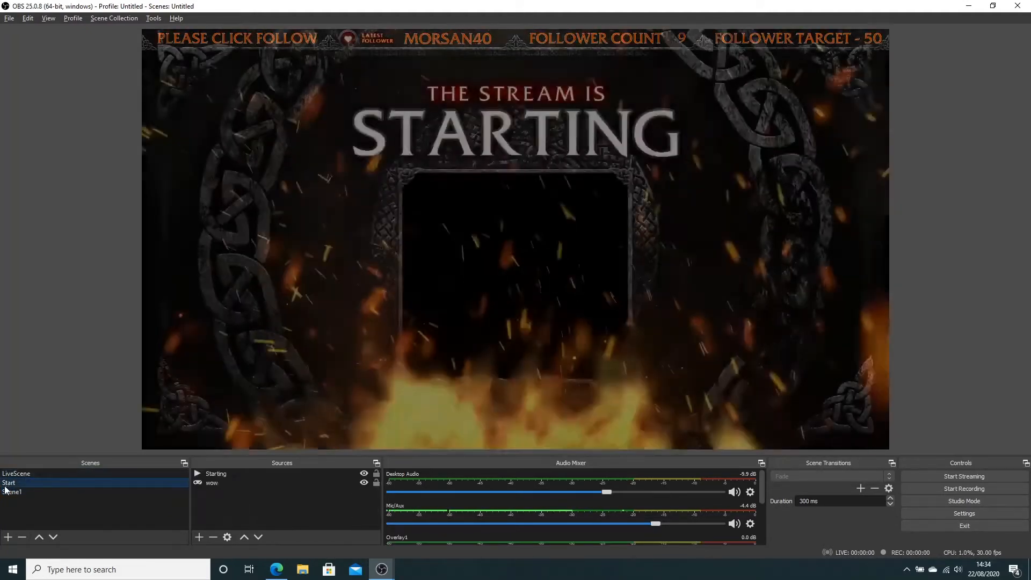
pyautogui.click(12, 493)
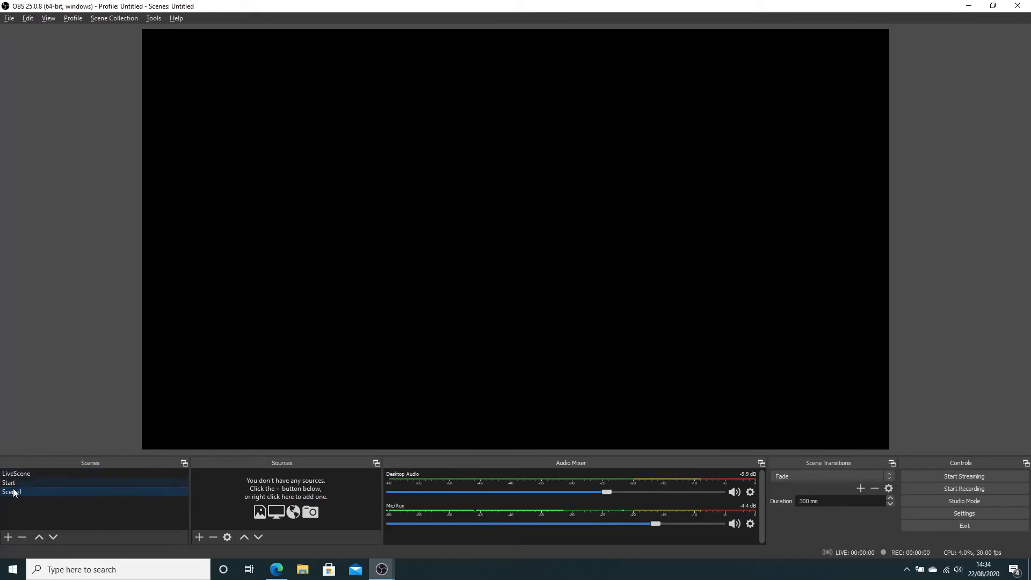
pyautogui.click(16, 473)
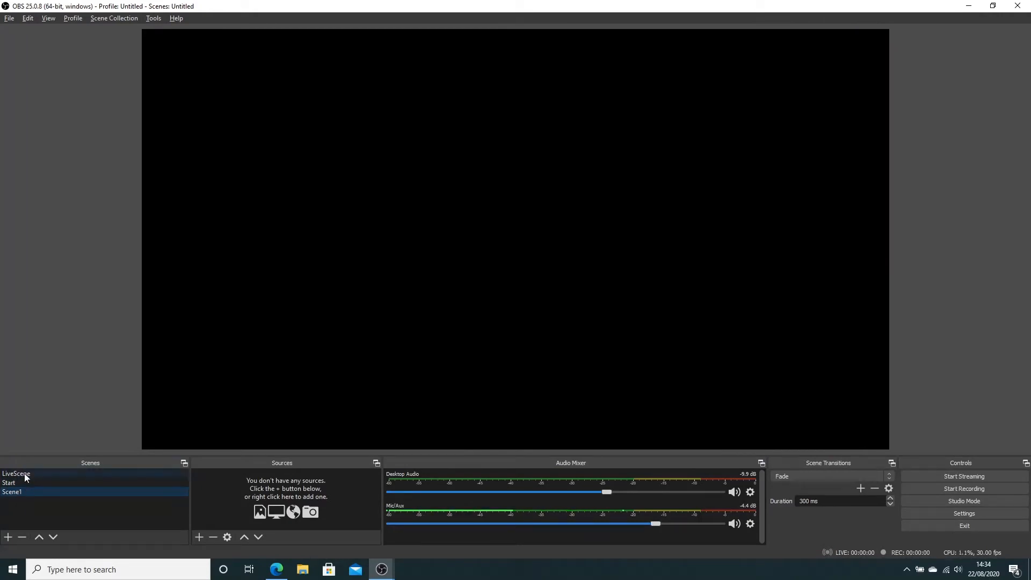
pyautogui.click(16, 474)
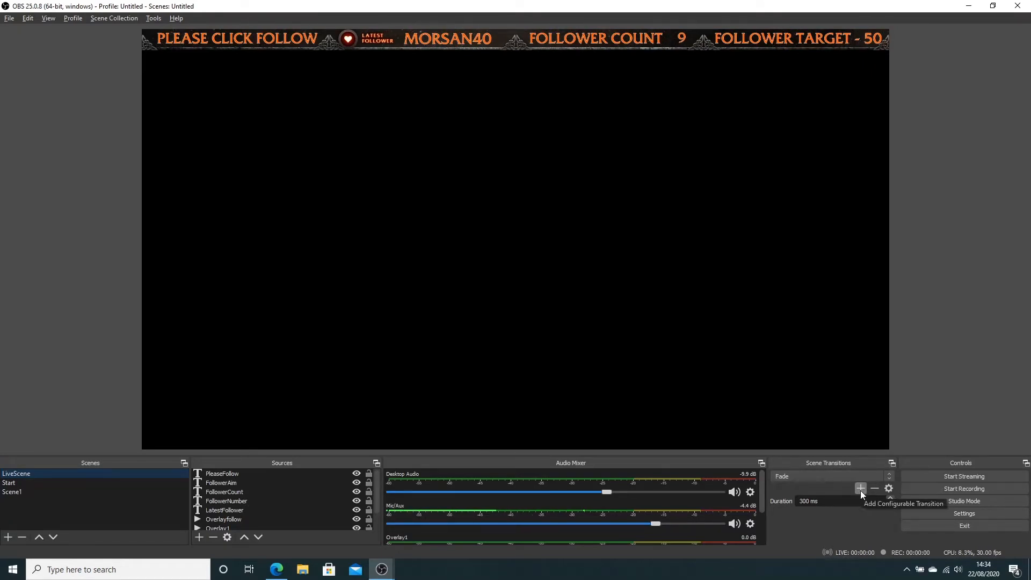
# Add a new transition of type Stinger from the Scene Transitions dock
pyautogui.click(859, 487)
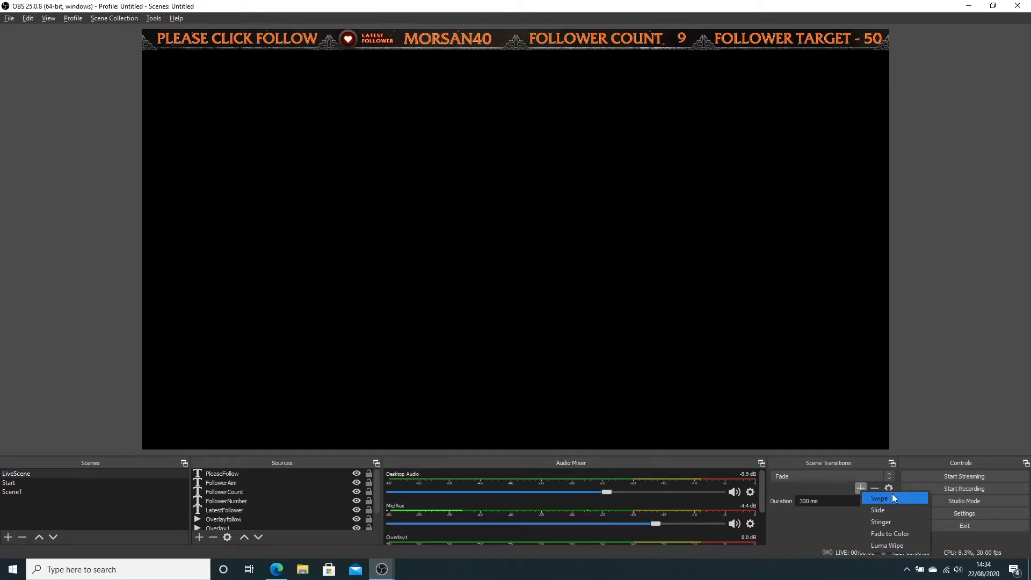
pyautogui.moveTo(878, 509)
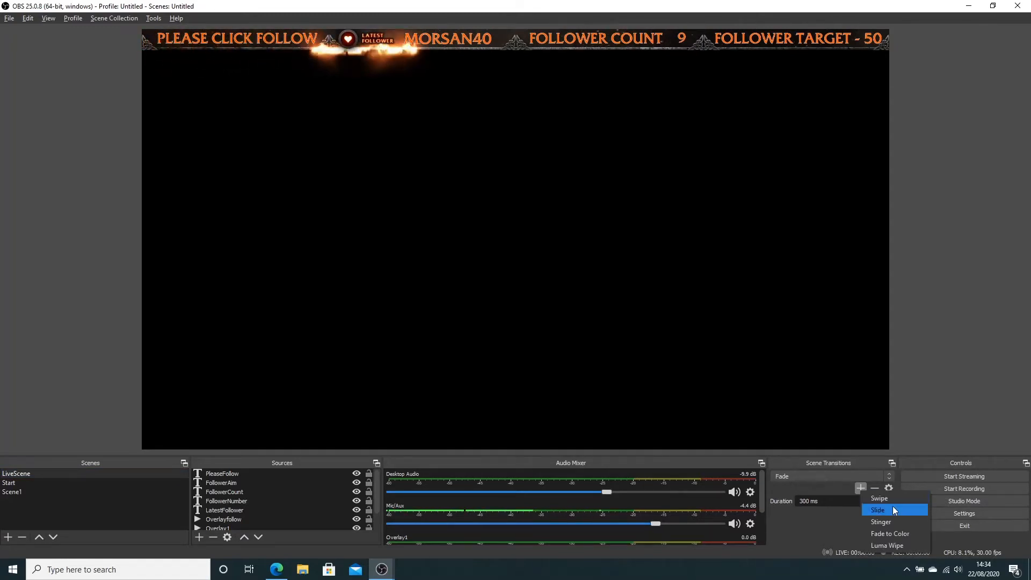
pyautogui.moveTo(893, 523)
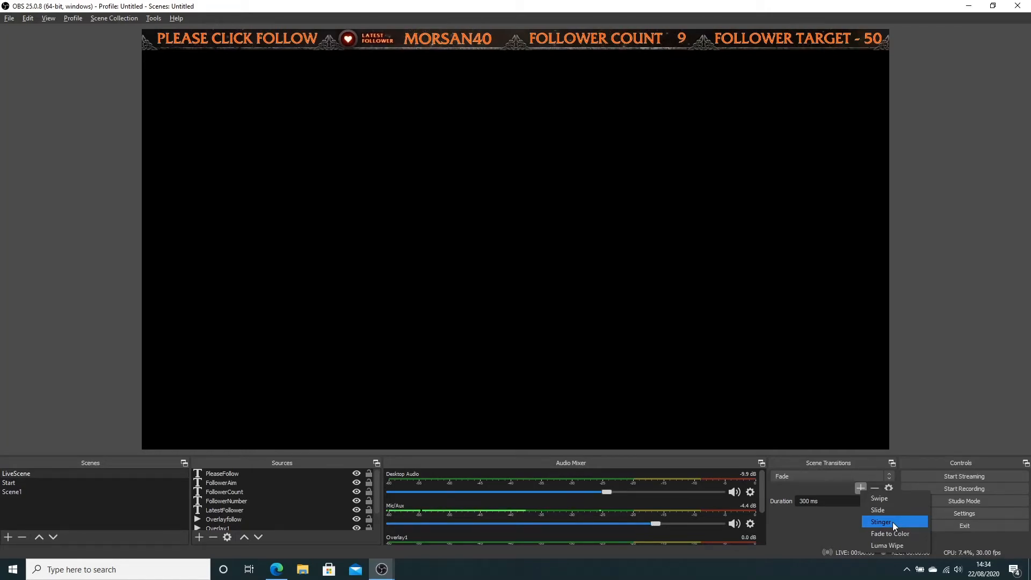
pyautogui.click(881, 522)
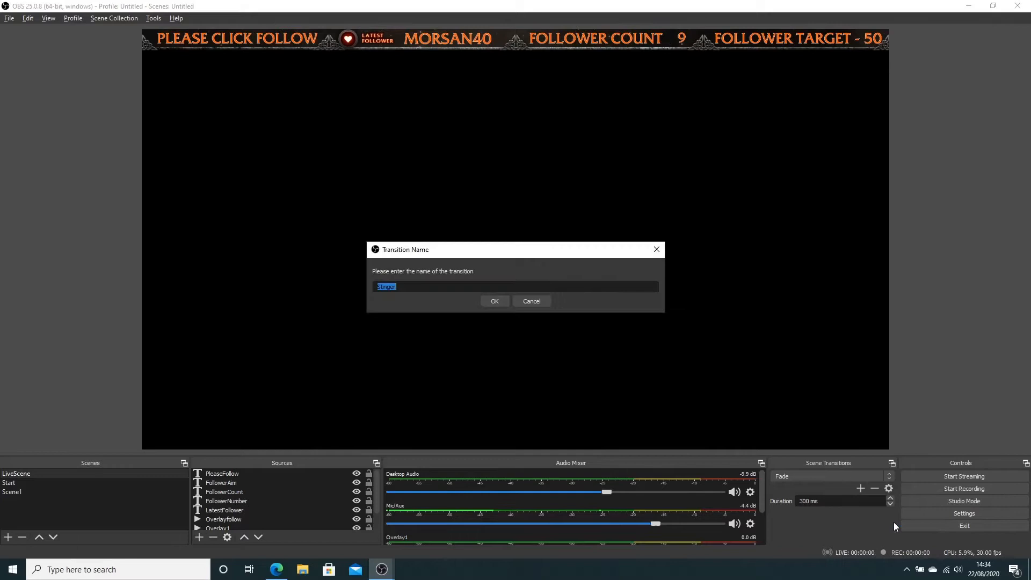
pyautogui.moveTo(693, 383)
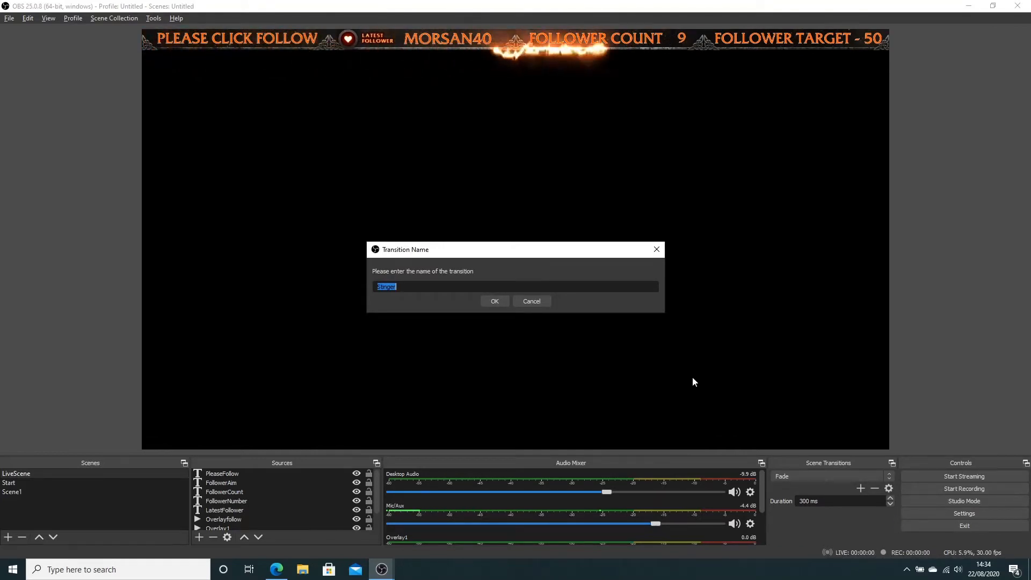
# Name the new Stinger transition 'sword' and confirm
pyautogui.write('s')
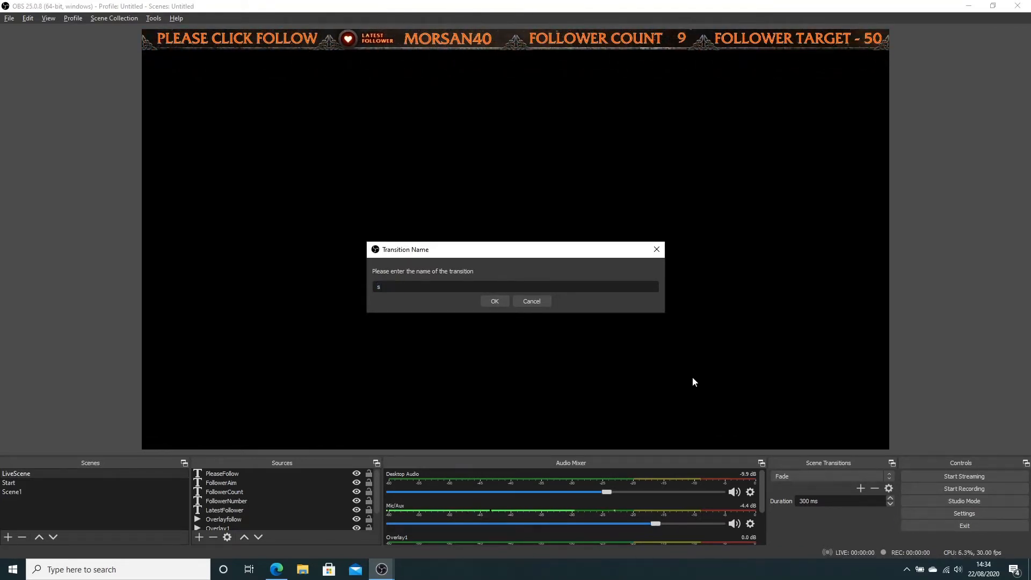
pyautogui.write('word')
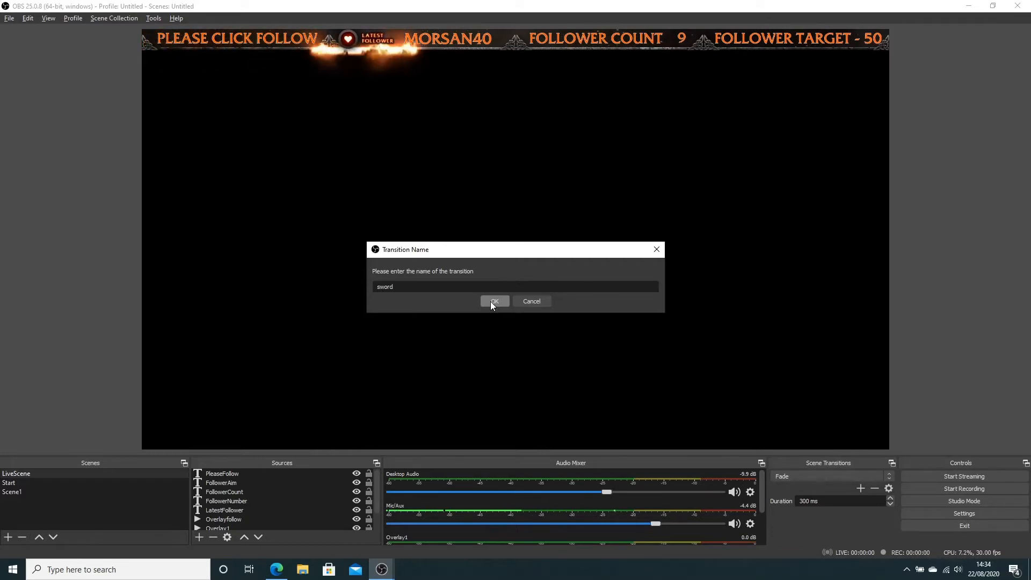
pyautogui.click(493, 302)
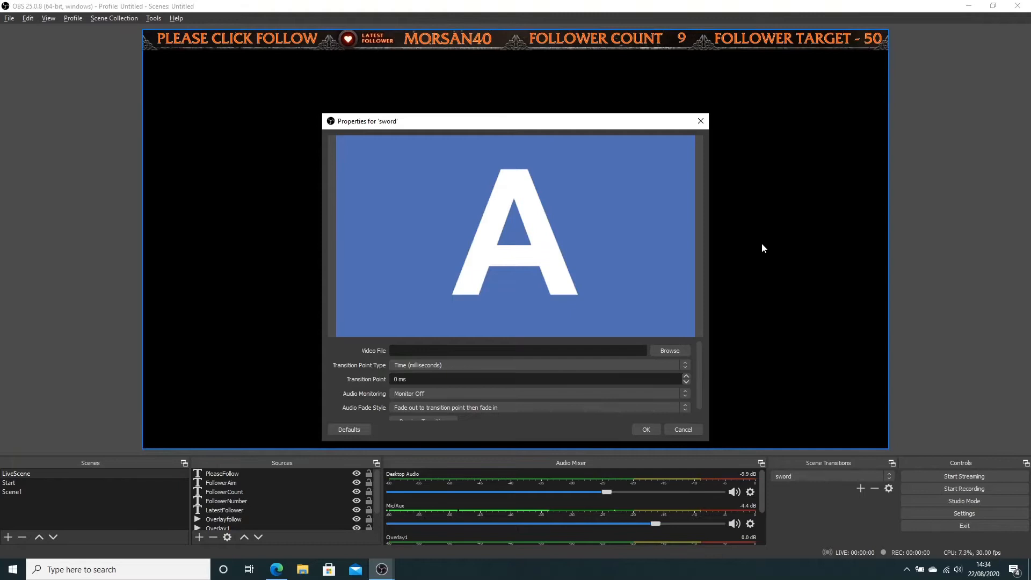
pyautogui.moveTo(515, 226)
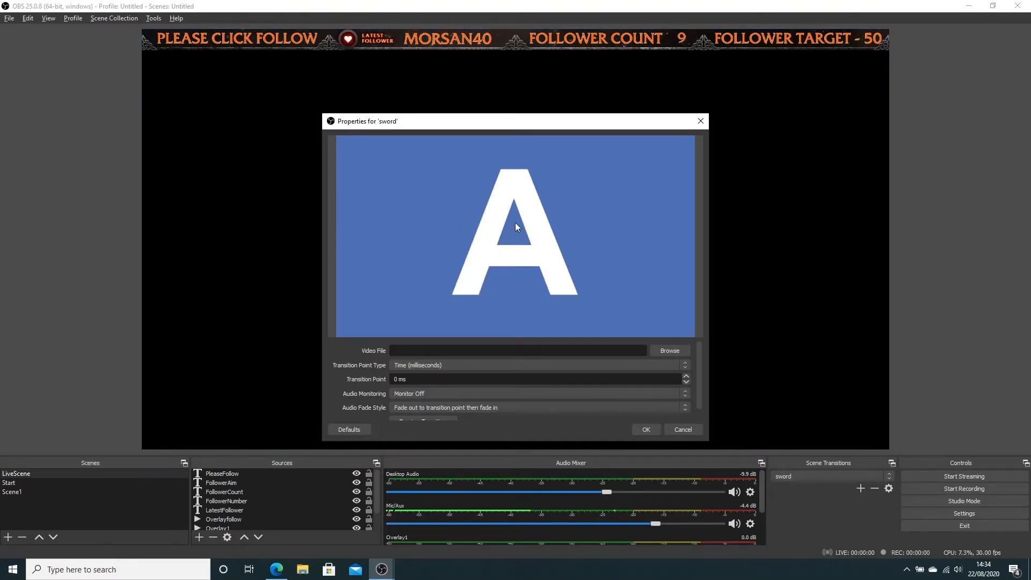
pyautogui.moveTo(521, 222)
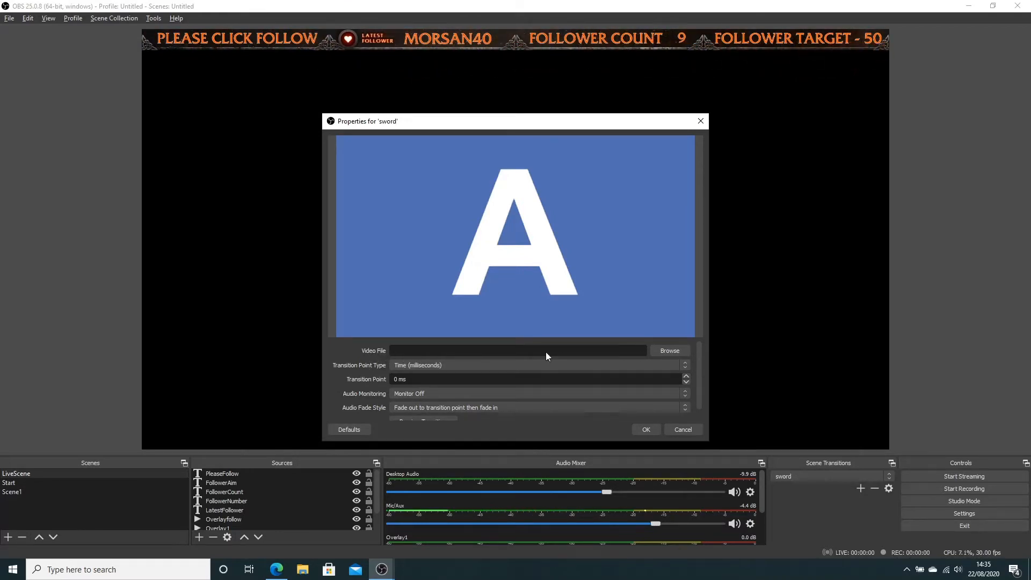
# Start browsing for the sword transition's Video File
pyautogui.click(669, 350)
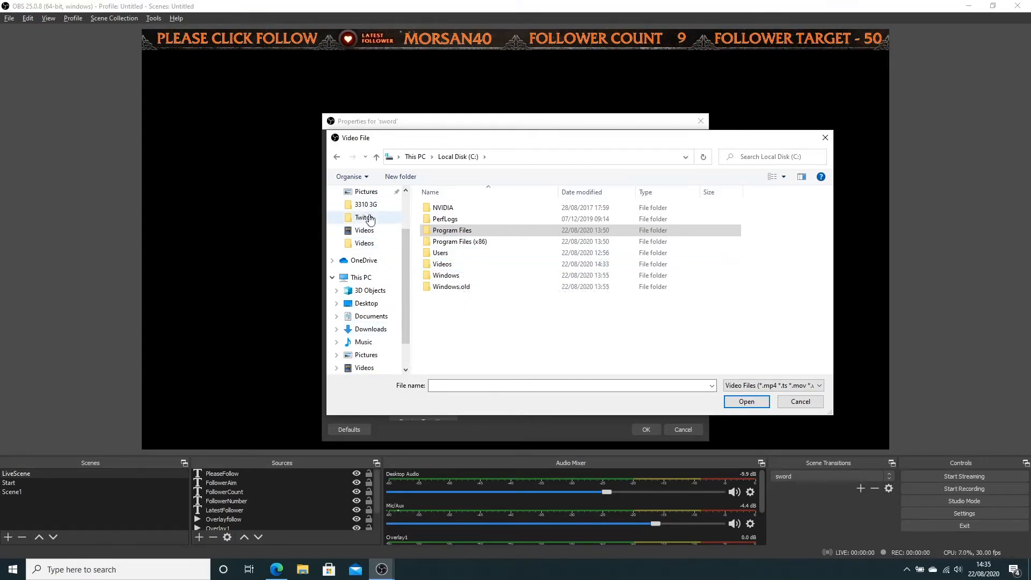
# Navigate through Twitch and the Celtic stream pack's Files into the Animated-Transition folder
pyautogui.doubleClick(363, 217)
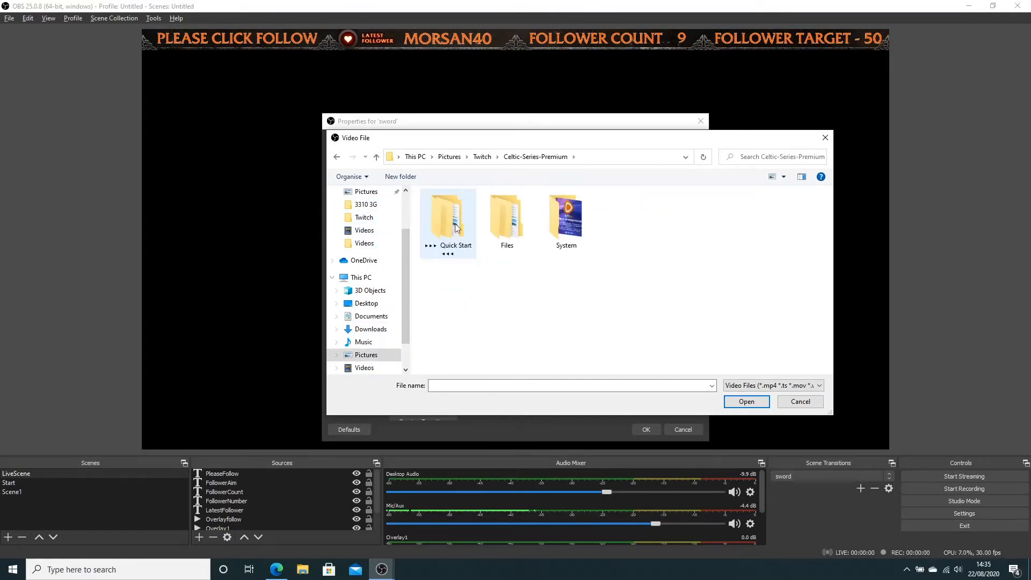
pyautogui.doubleClick(506, 214)
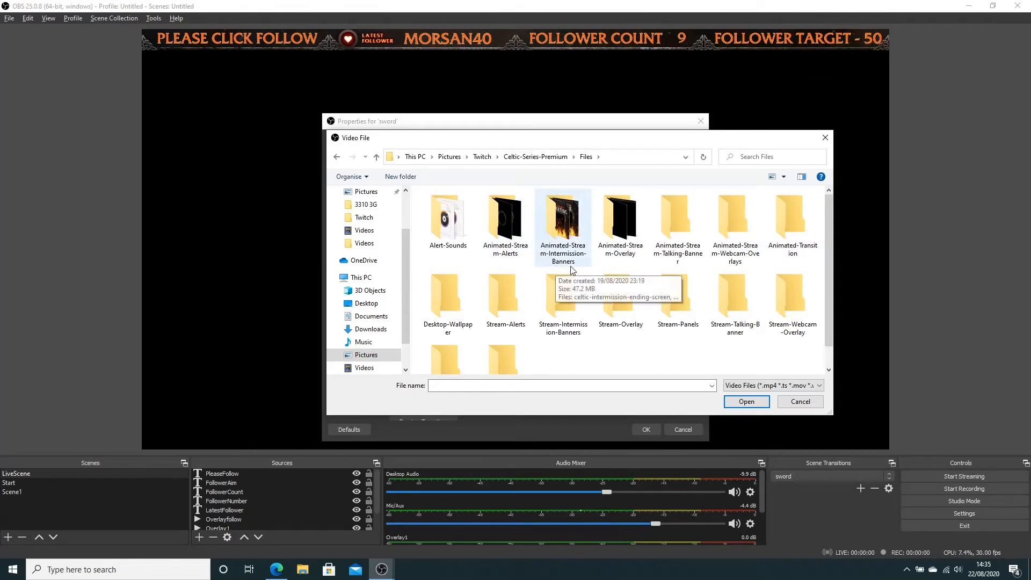
pyautogui.moveTo(678, 220)
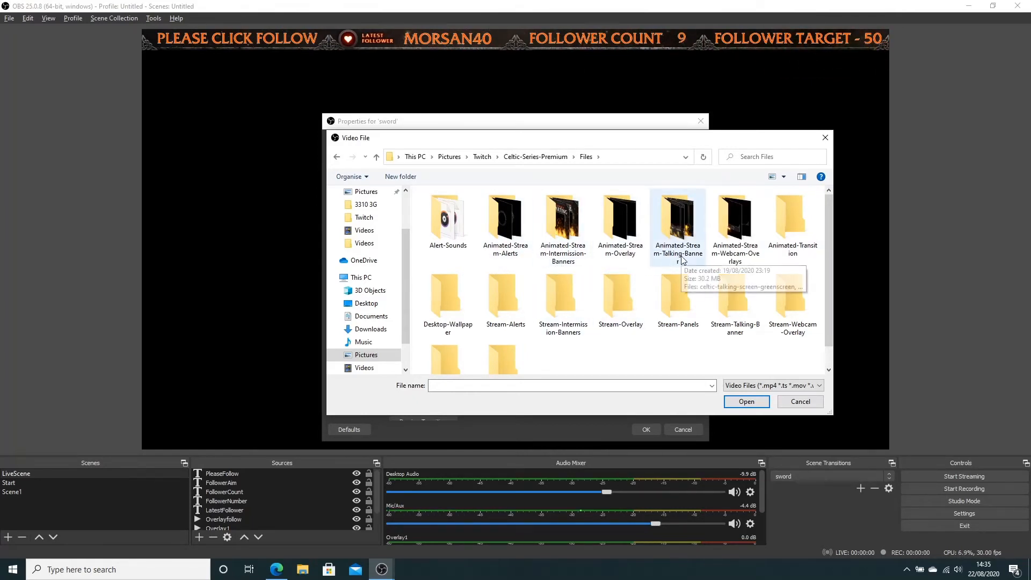
pyautogui.click(793, 221)
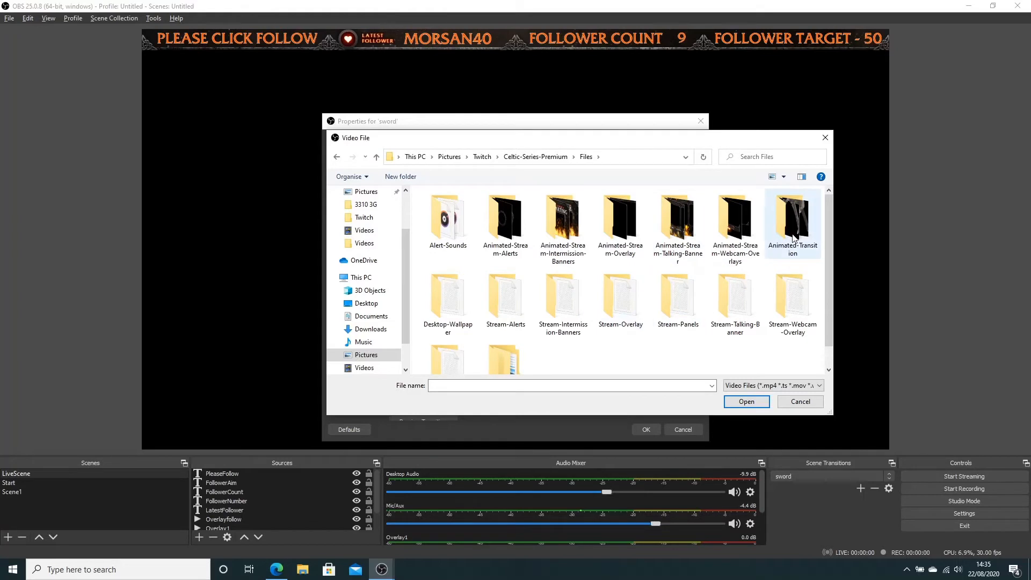
pyautogui.doubleClick(793, 220)
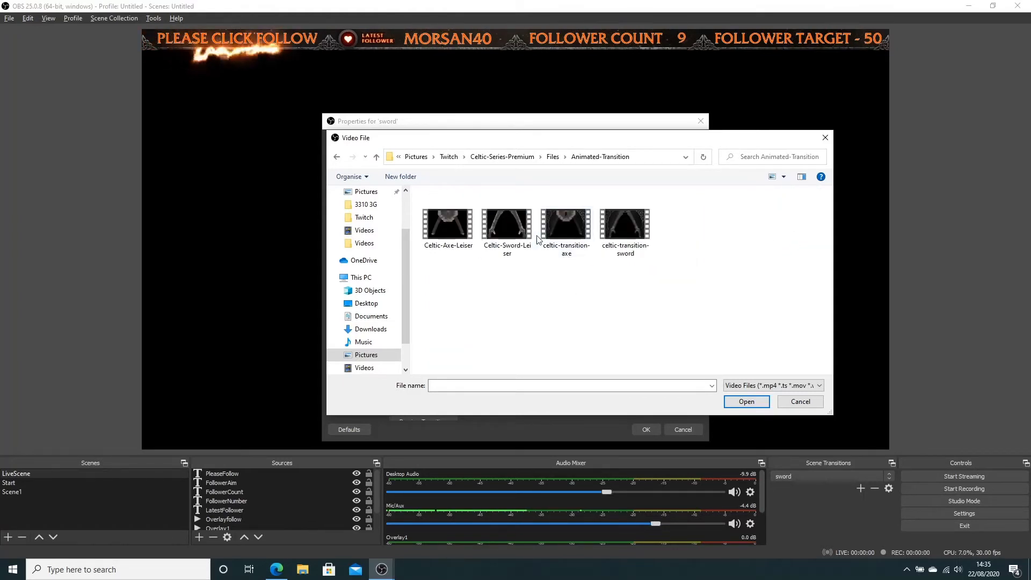
# Inspect the Celtic-Axe-Leiser file's properties, including its length and resolution details, then close them
pyautogui.rightClick(448, 222)
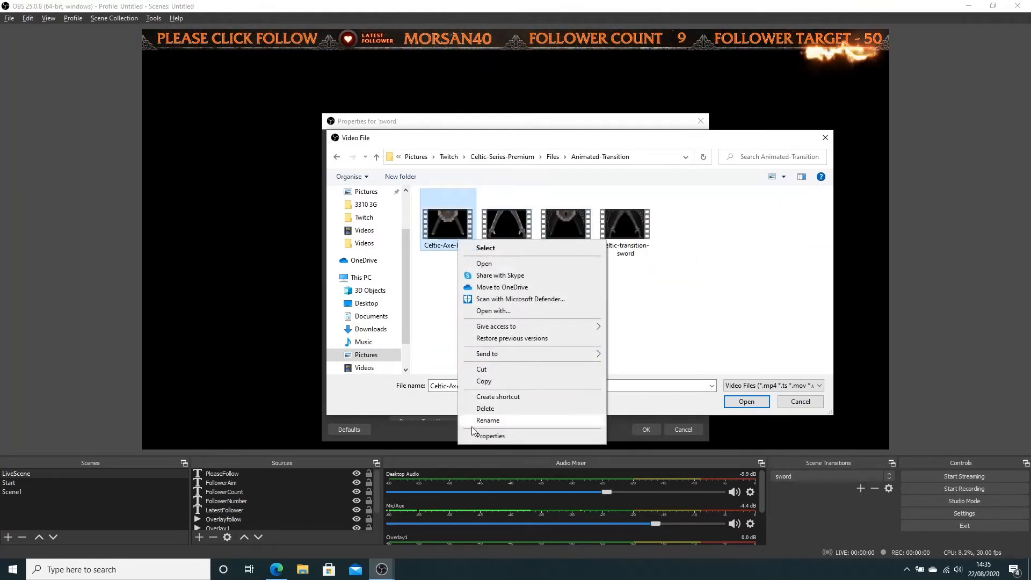
pyautogui.click(491, 435)
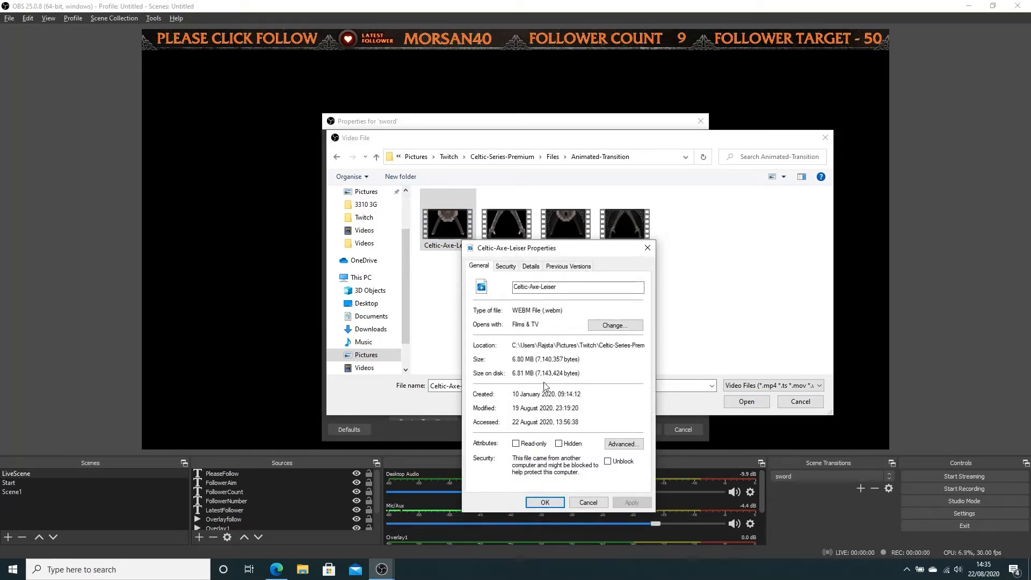
pyautogui.click(505, 265)
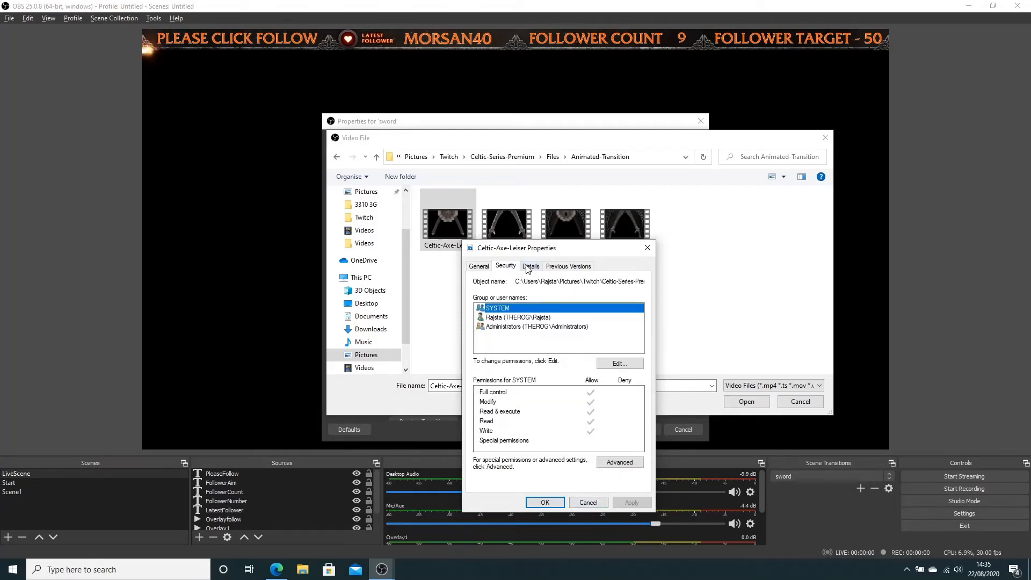
pyautogui.click(529, 267)
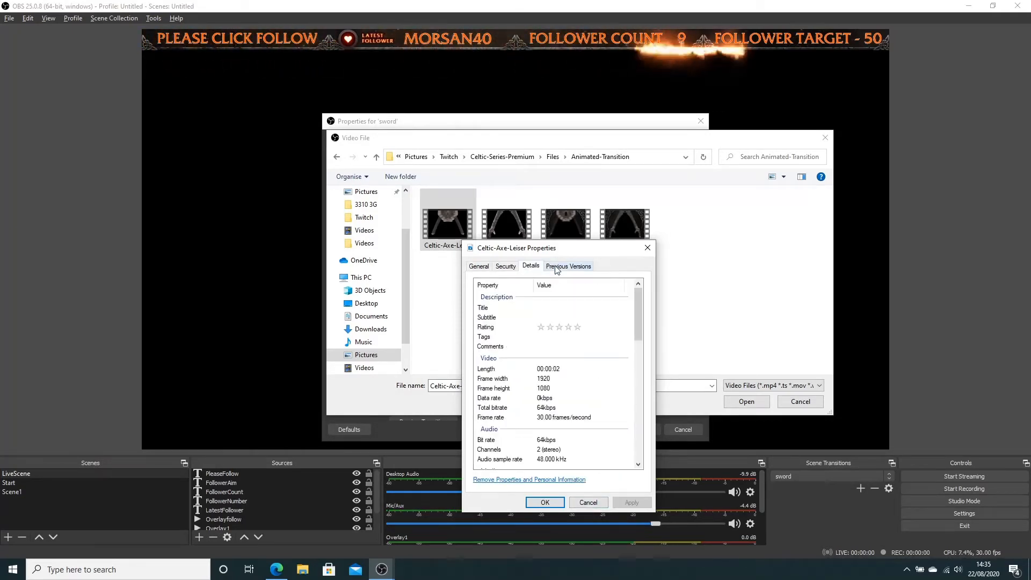
pyautogui.click(479, 266)
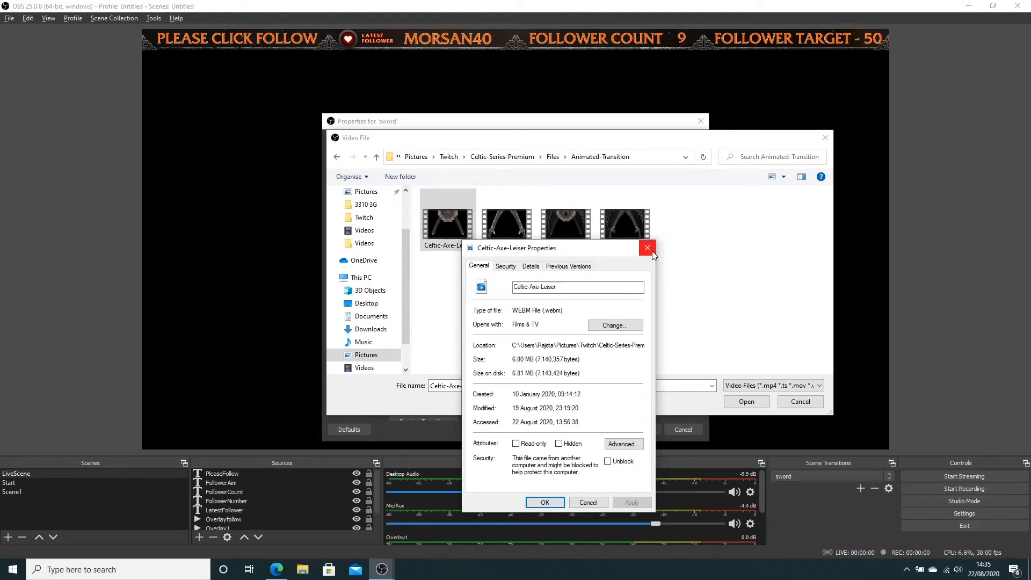
pyautogui.click(647, 248)
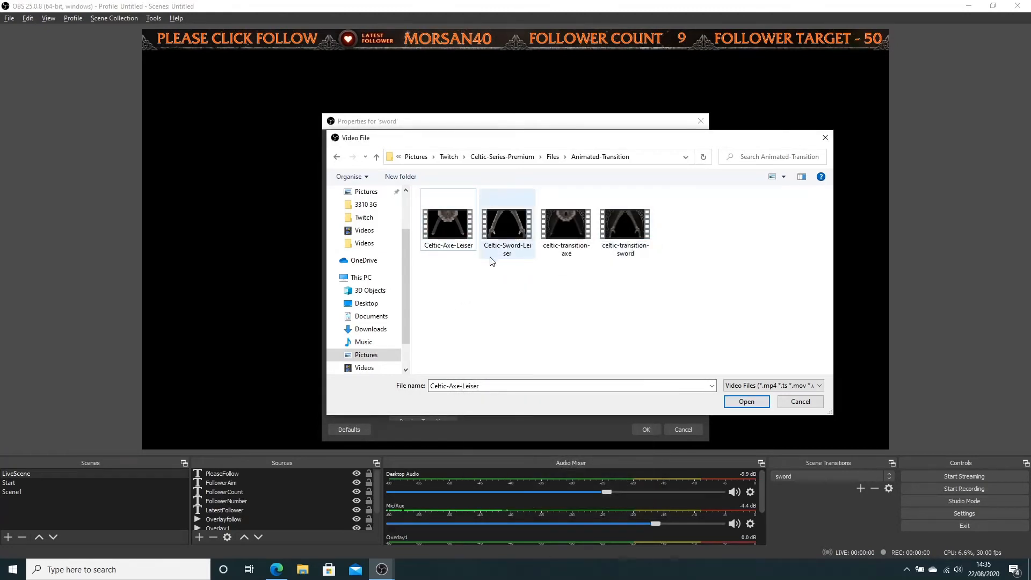
# Choose Celtic-Sword-Leiser.webm as the sword transition's video file
pyautogui.click(507, 221)
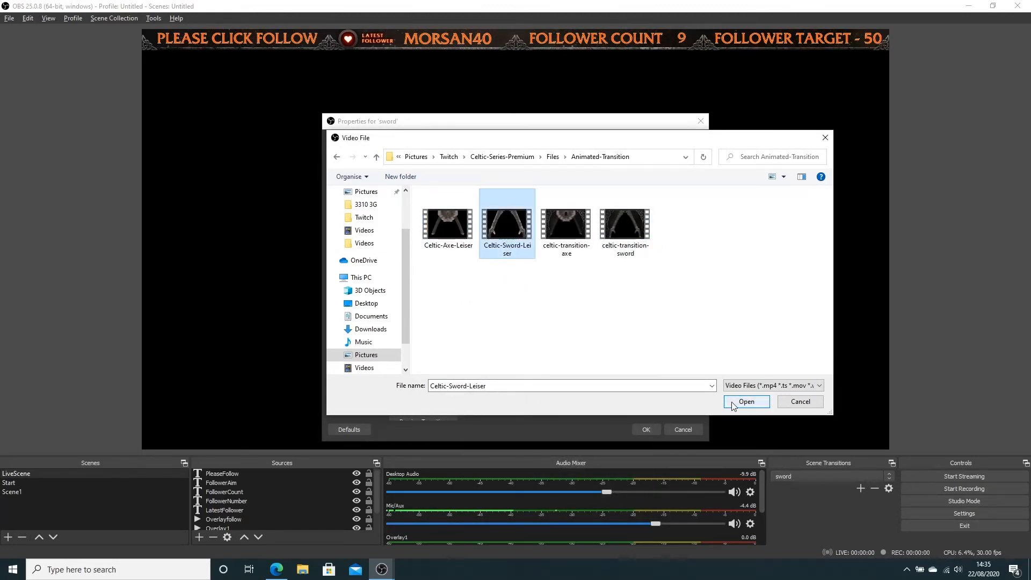
pyautogui.click(747, 402)
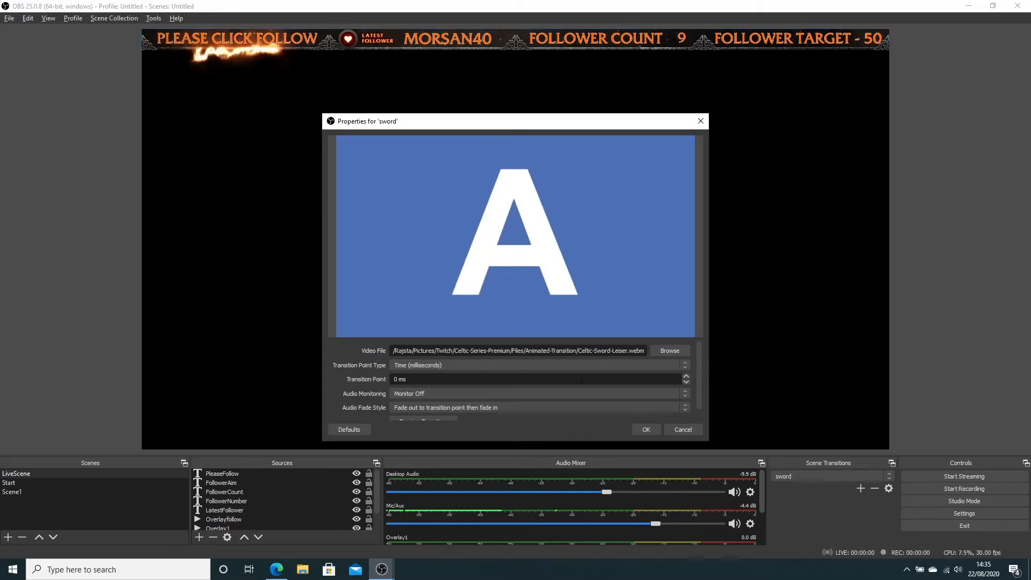
# Set Transition Point Type to Frame at 50 and Audio Monitoring to Monitor and Output
pyautogui.click(539, 365)
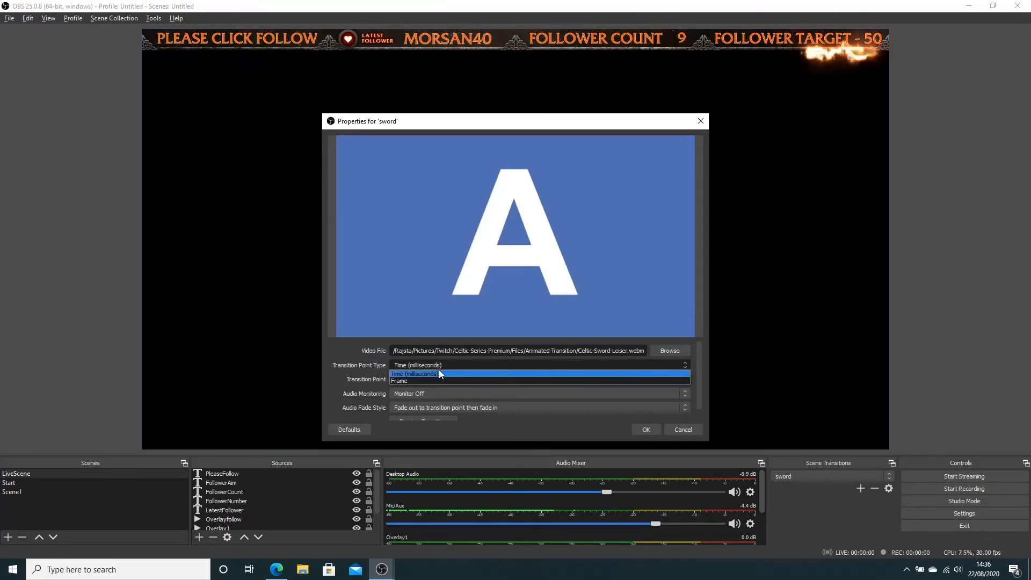
pyautogui.click(413, 373)
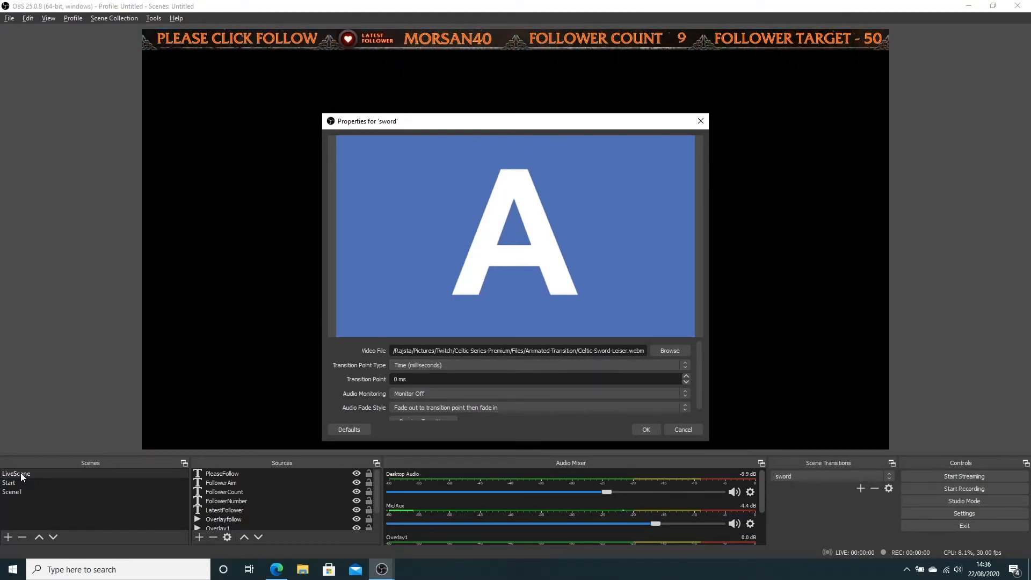
pyautogui.click(10, 483)
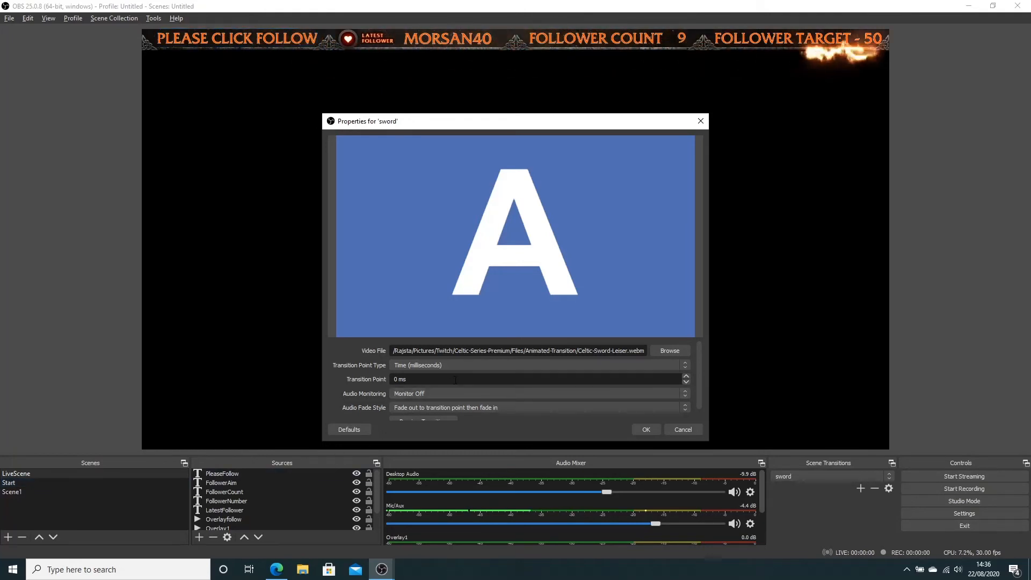
pyautogui.click(538, 365)
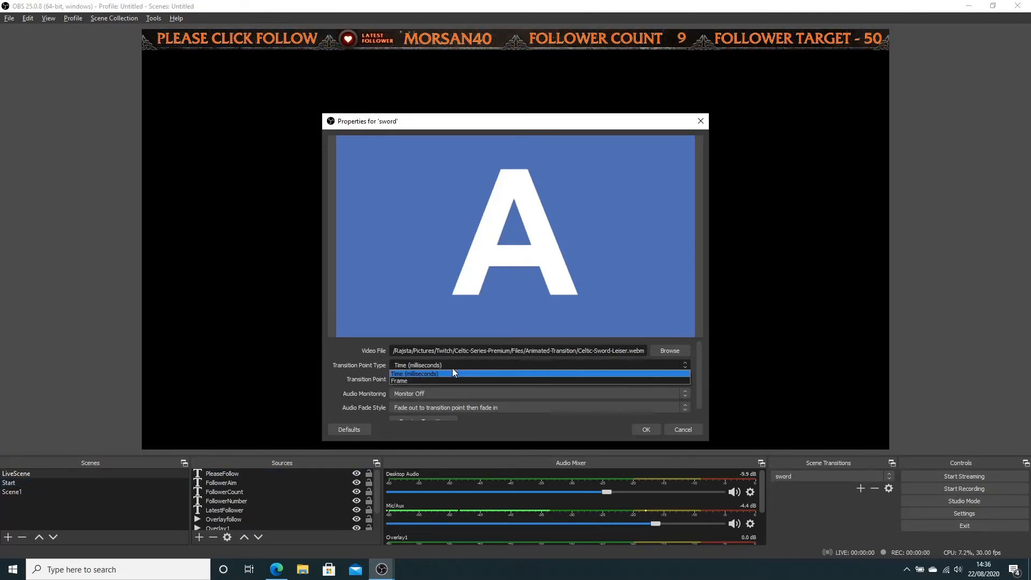
pyautogui.click(400, 381)
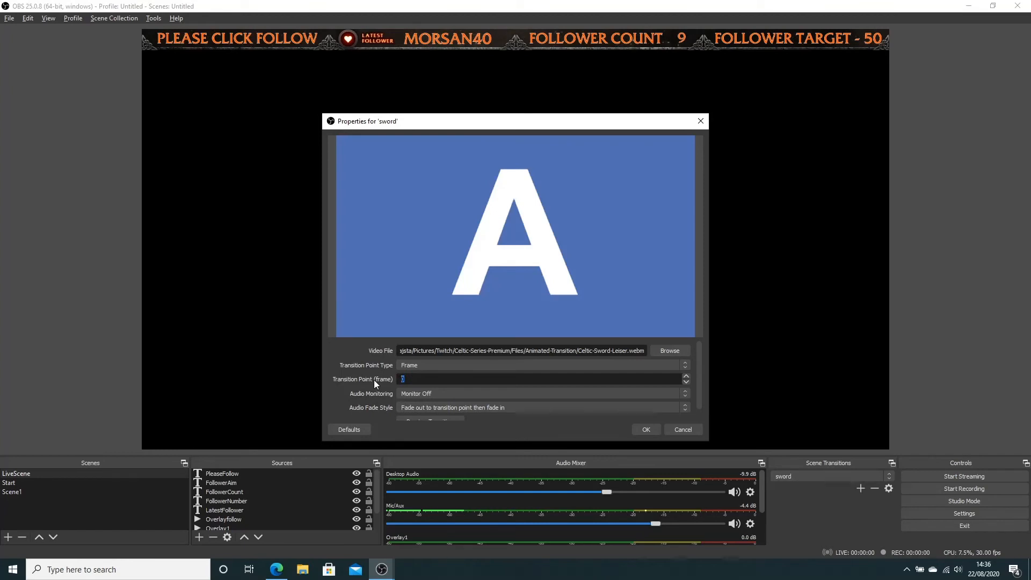
pyautogui.write('50')
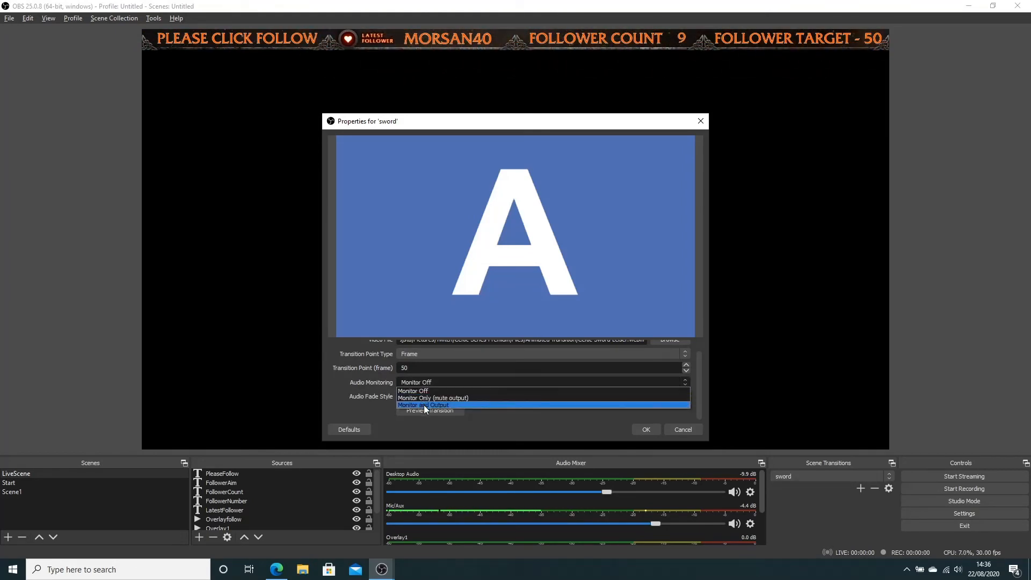
pyautogui.click(423, 405)
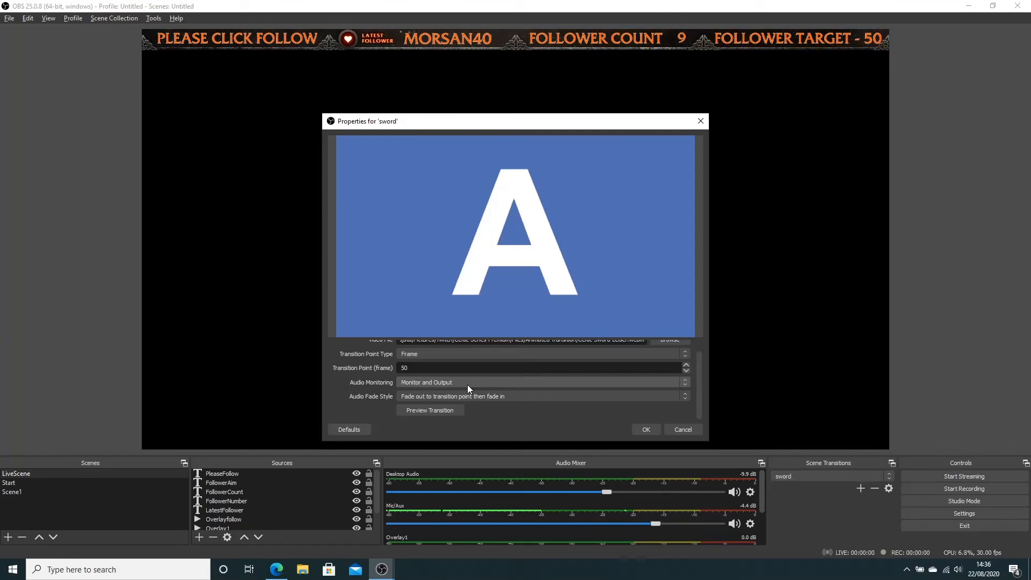
pyautogui.moveTo(462, 382)
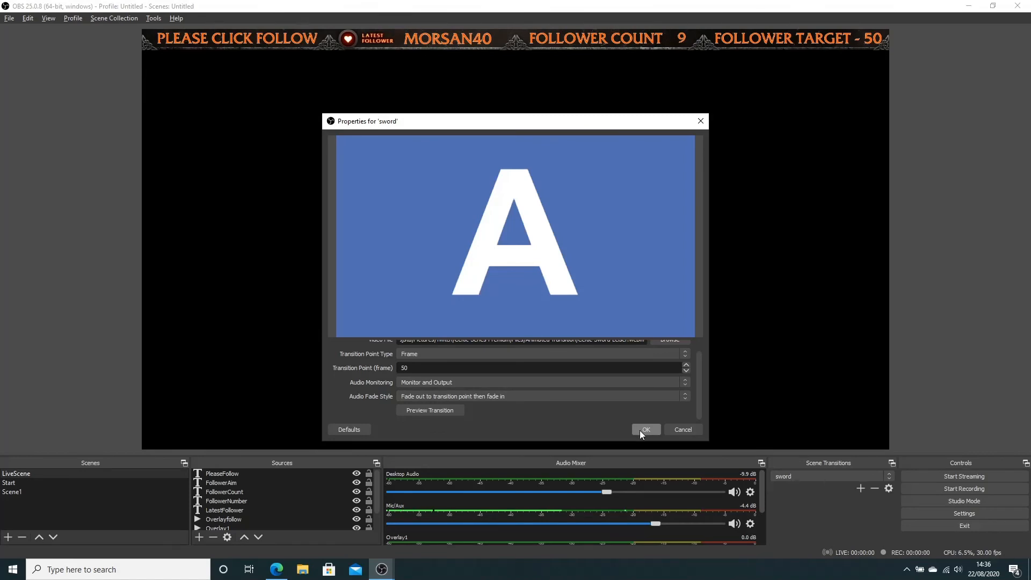
# Save the sword transition settings and switch Start, Scene1, LiveScene to play the Celtic sword transition
pyautogui.click(644, 430)
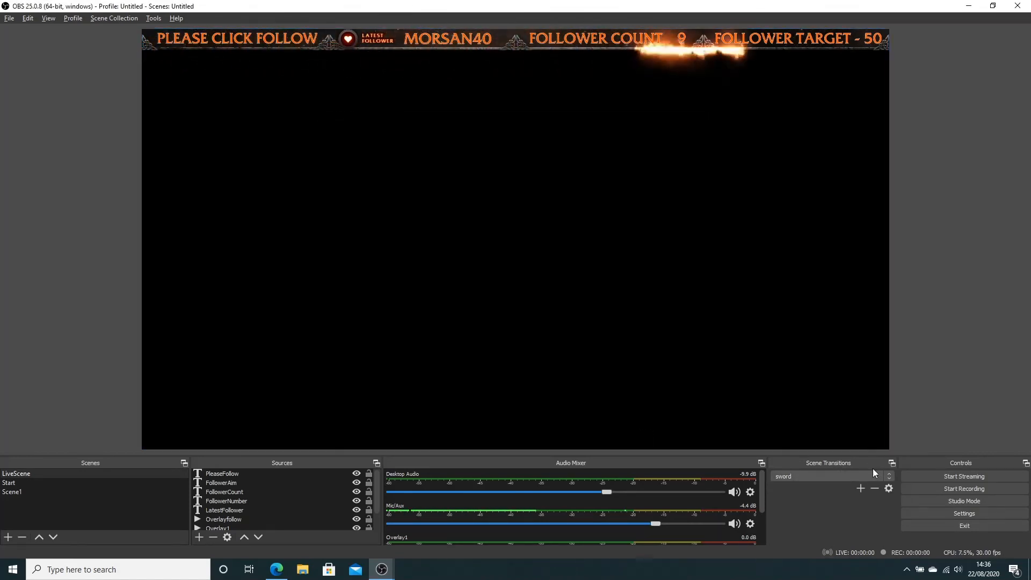
pyautogui.click(10, 482)
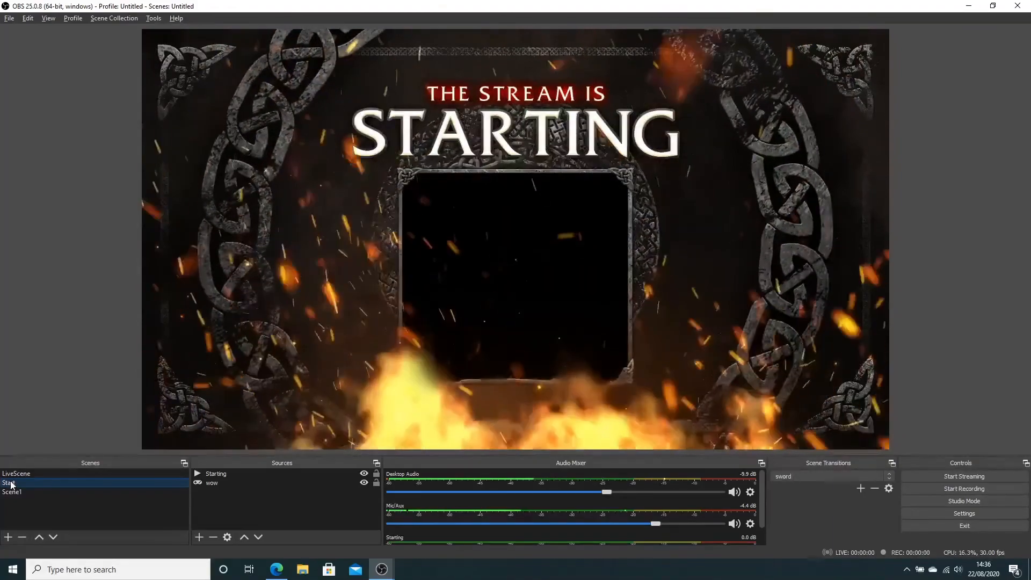
pyautogui.click(12, 492)
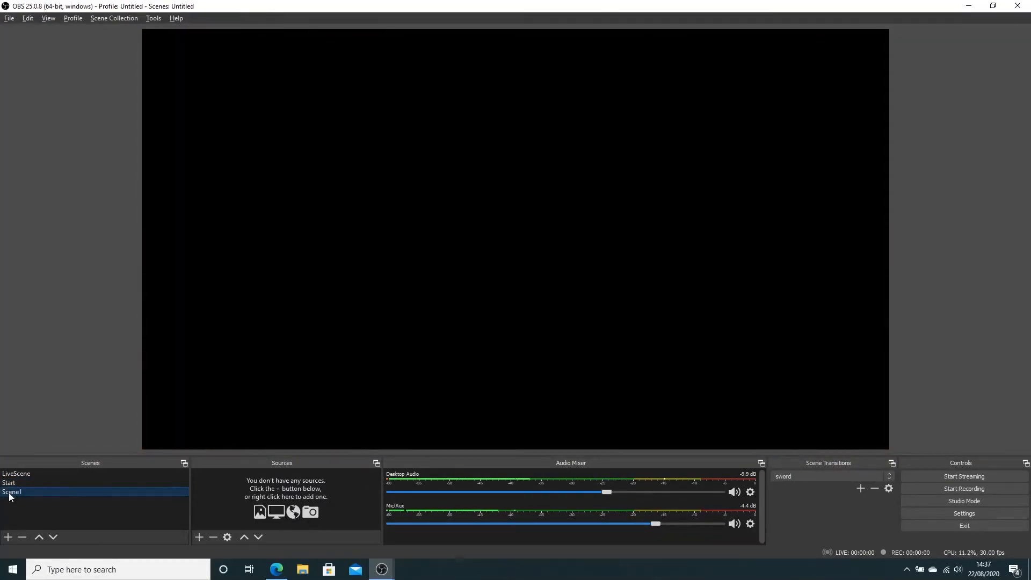
pyautogui.click(16, 474)
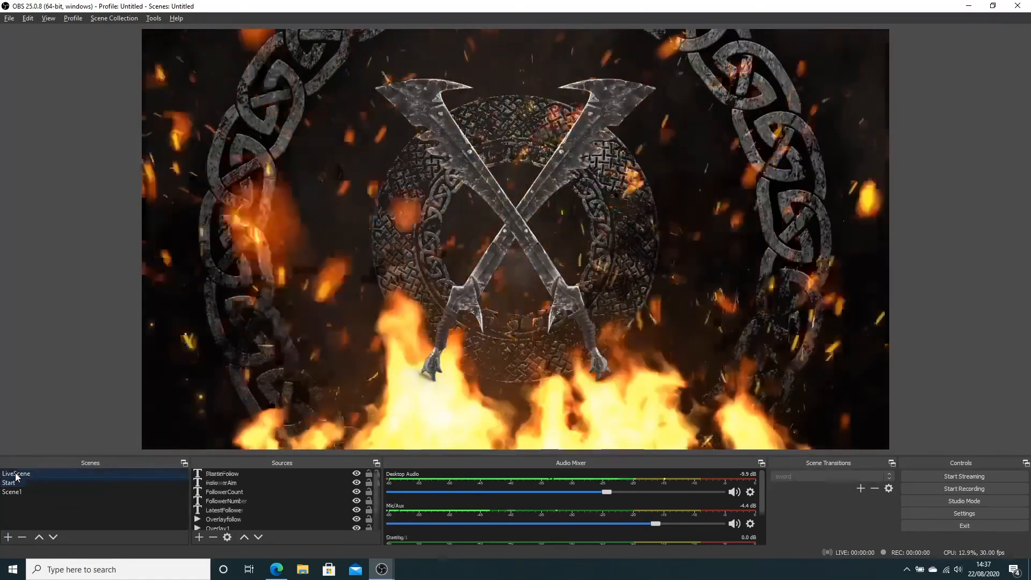